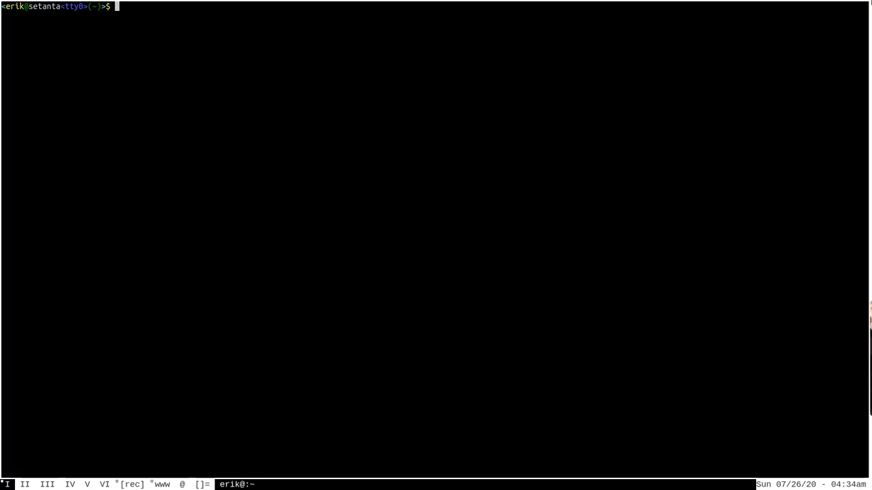
Search Portage for ffmpeg packages with emerge --search.
type("emerge --")
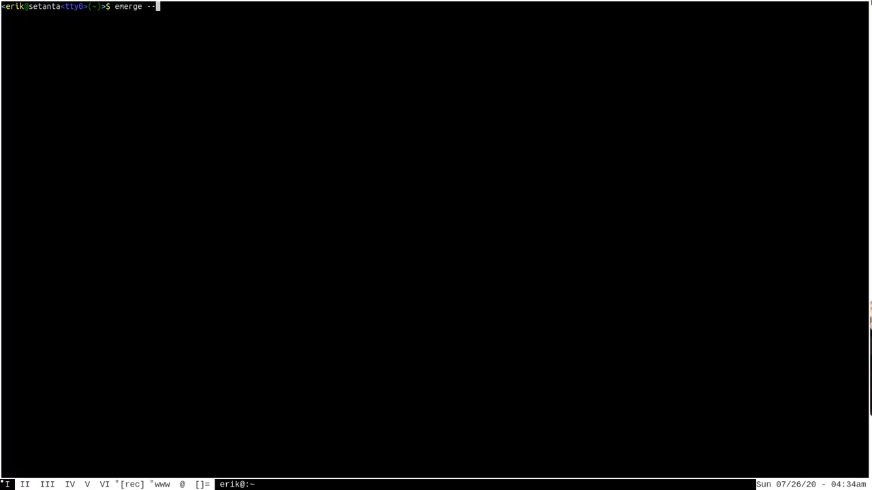
type("search")
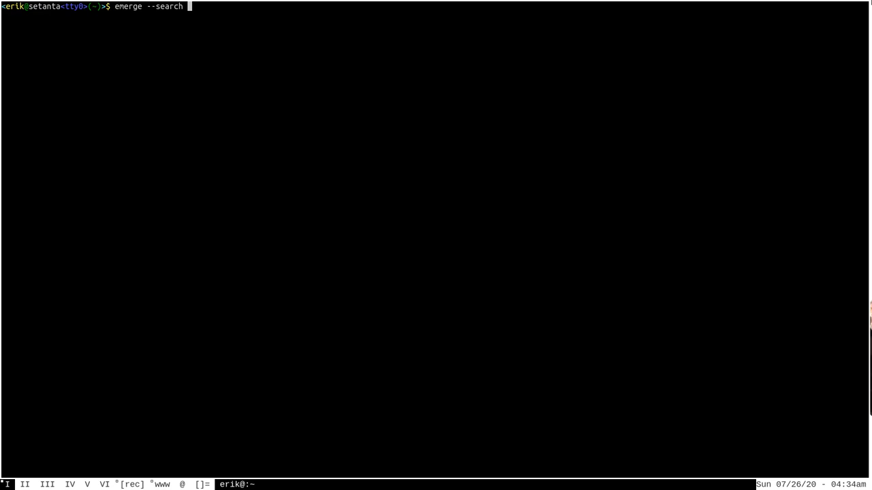
type("ff")
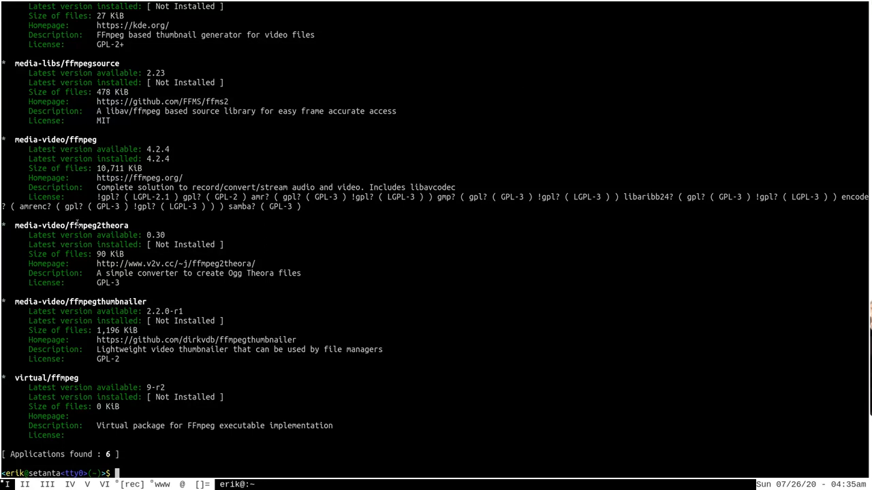
mouse_move(446, 271)
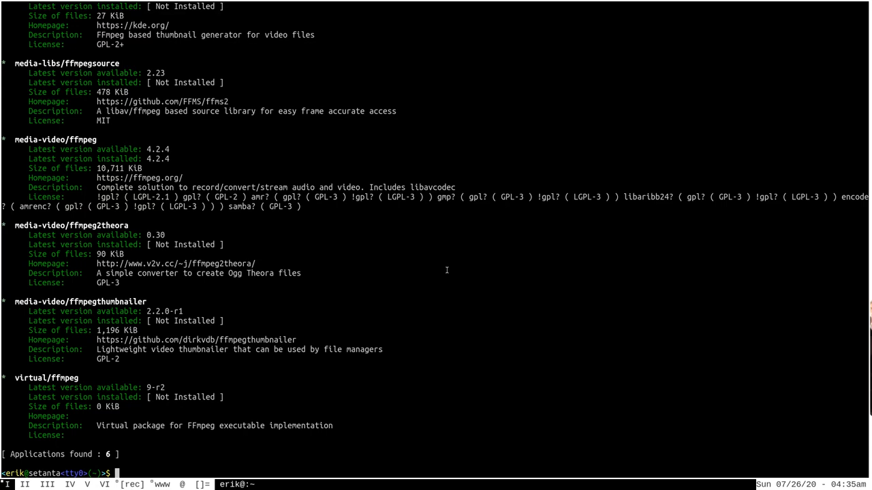
Highlight the eix introductory sentence on the Gentoo Wiki page.
type("ei")
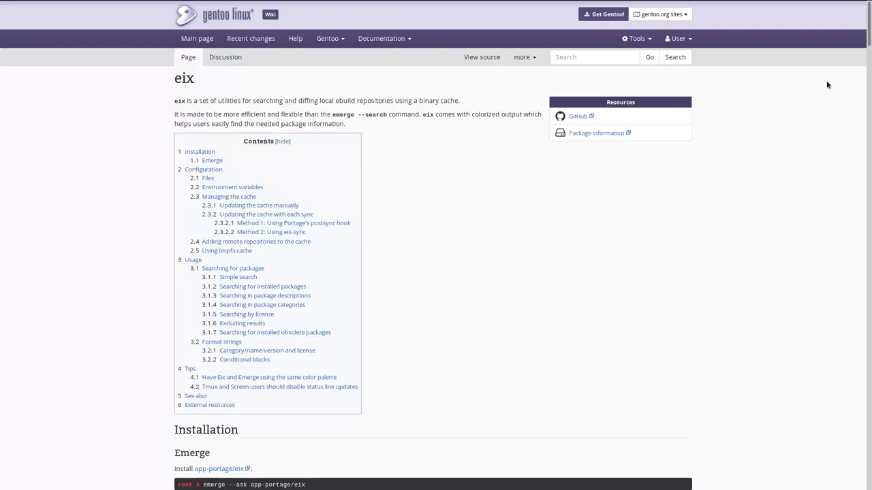
mouse_move(145, 78)
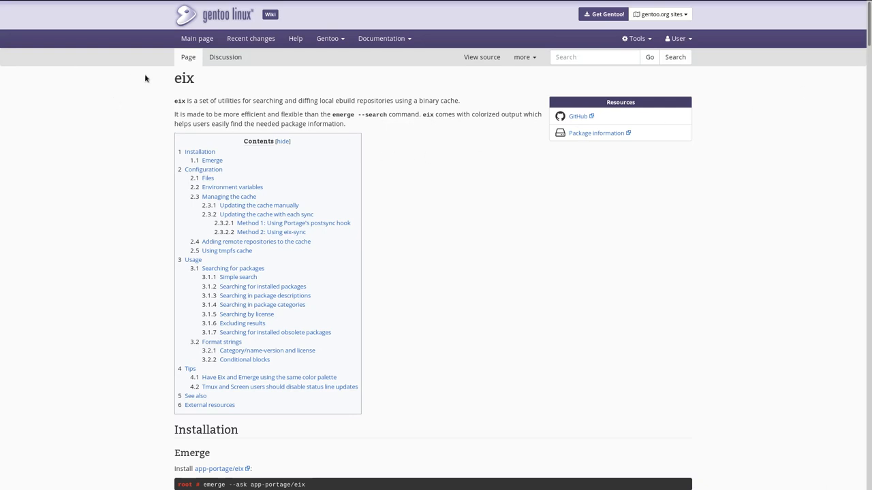
mouse_move(172, 104)
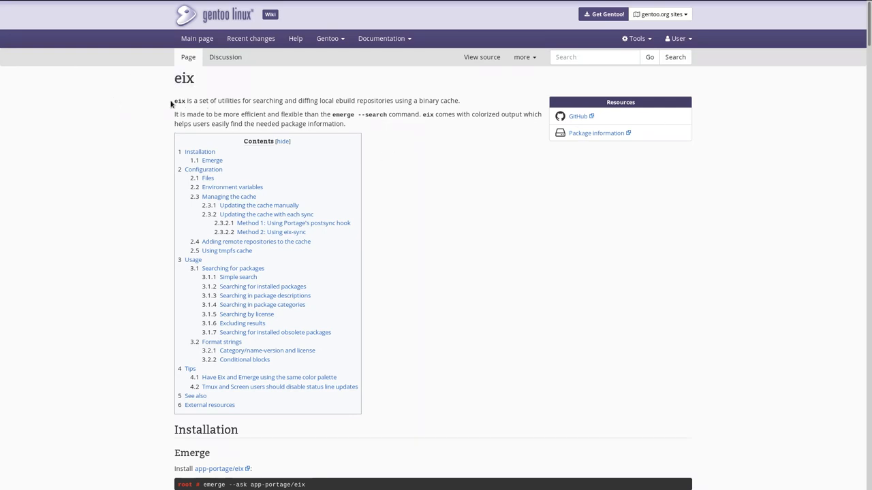
left_click_drag(174, 100, 334, 100)
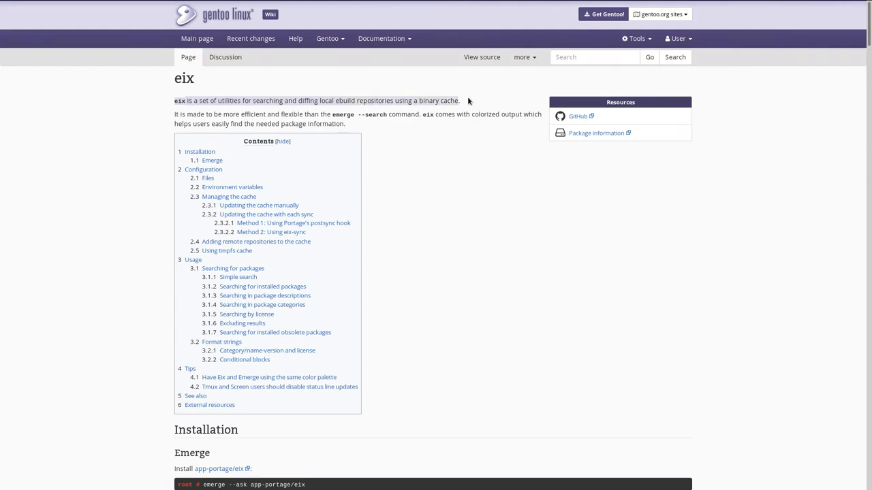
mouse_move(537, 220)
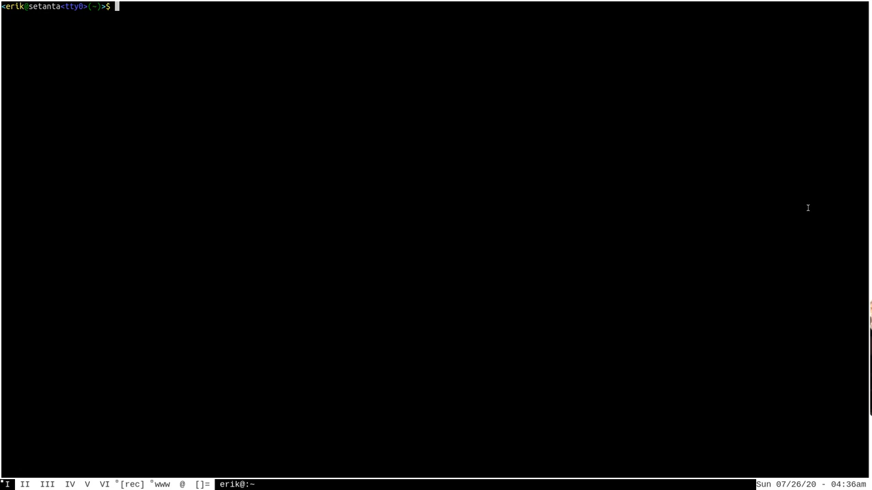
Run 'sudo eix-update' to rebuild the eix package cache.
type("sudo emerge a")
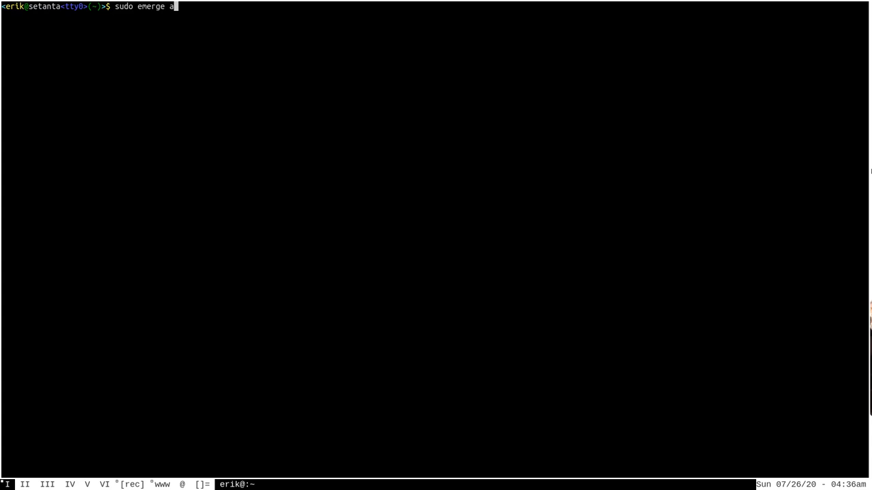
type("pp-porta")
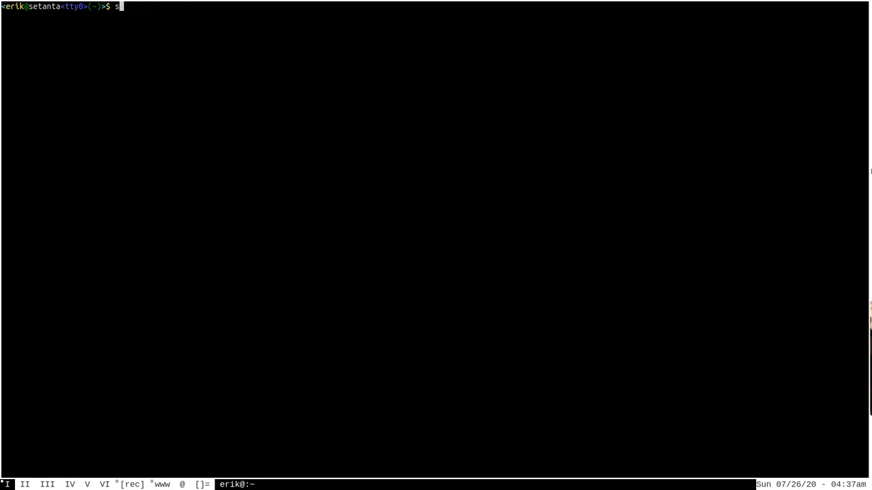
type("udo")
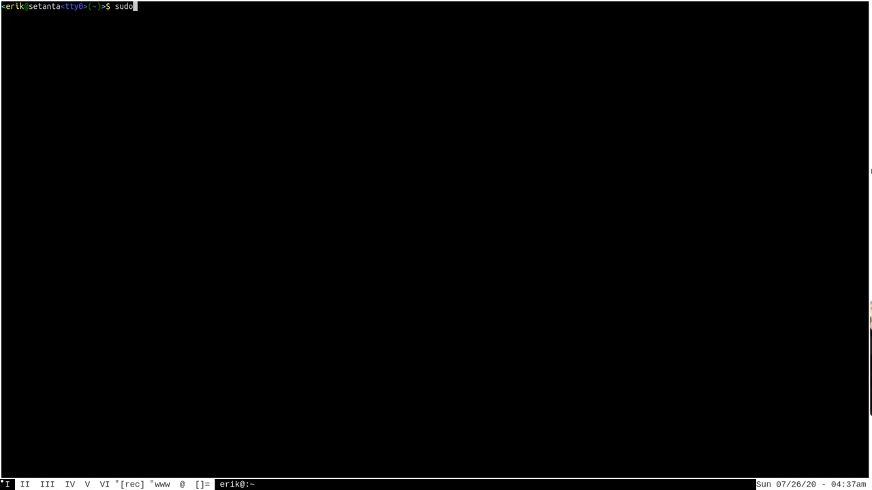
type("eix")
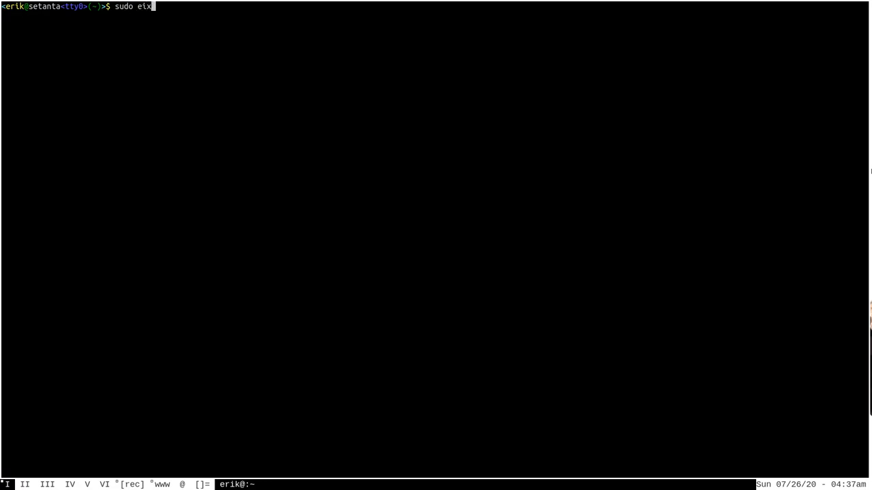
type("-upda")
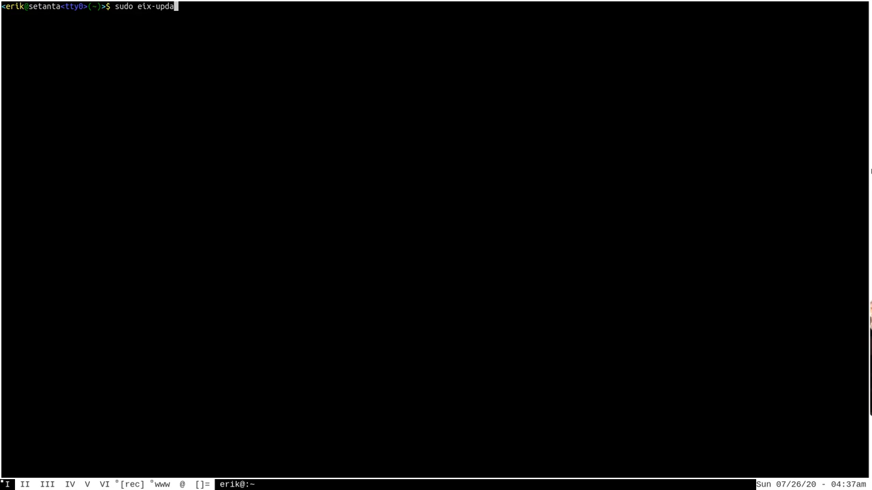
type("te")
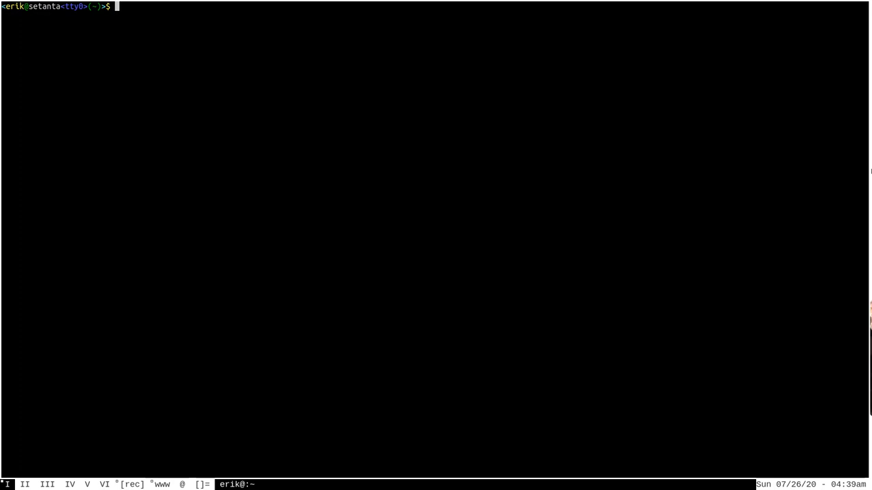
type("man")
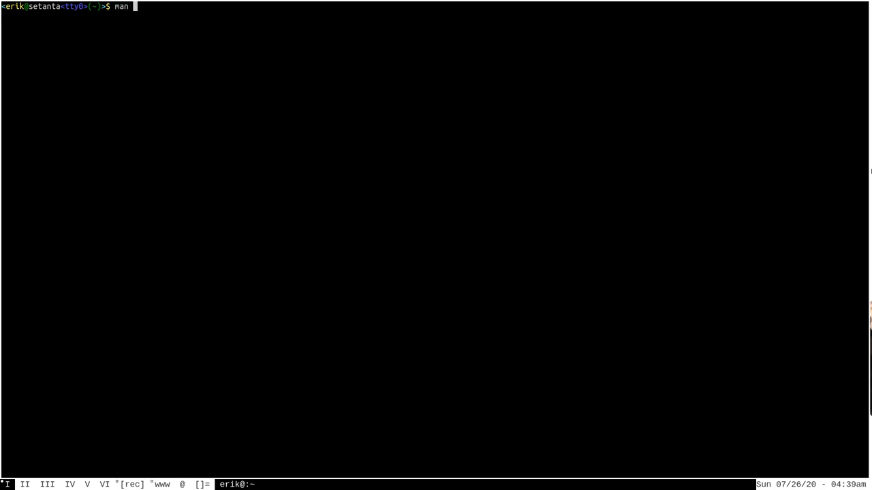
type("eix")
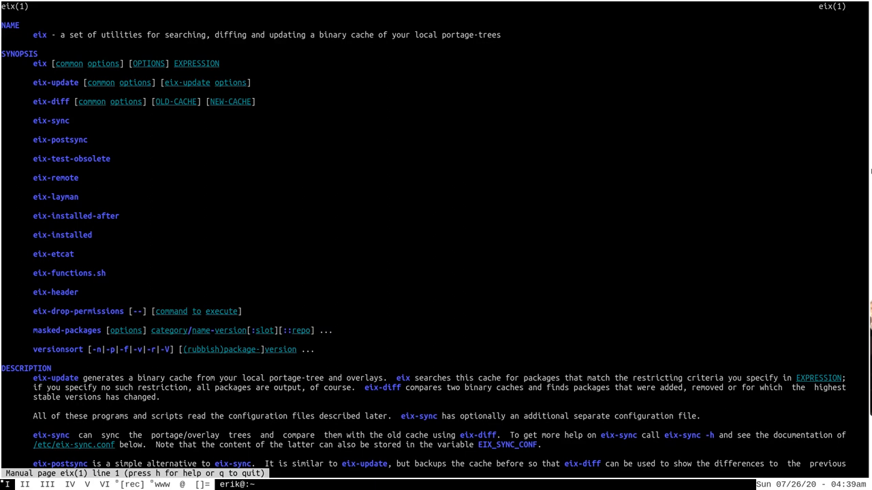
key("q")
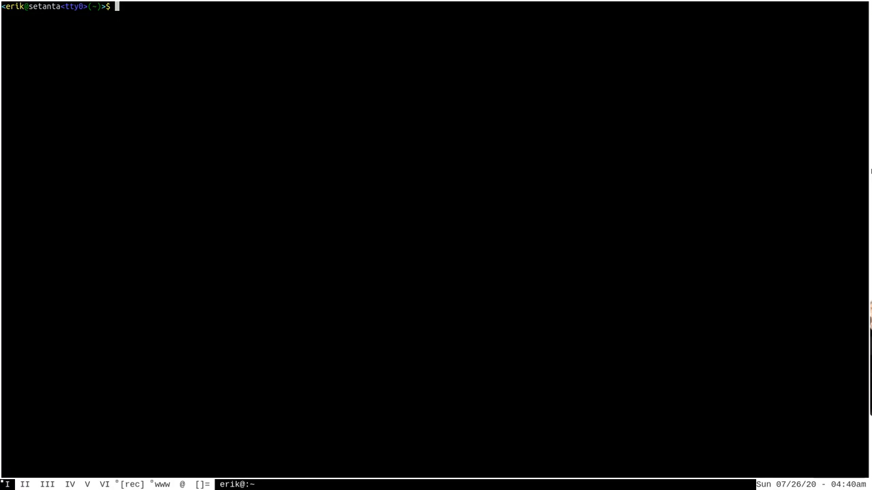
type("eix")
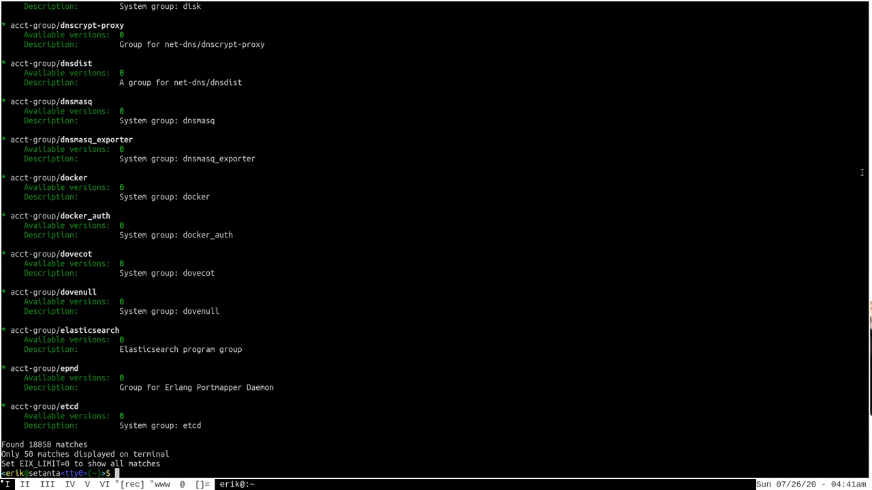
mouse_move(299, 306)
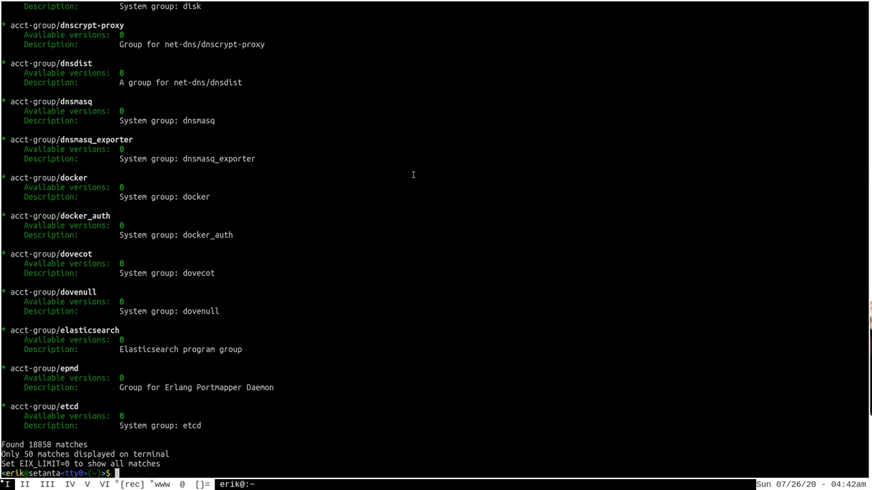
key("ctrl+l")
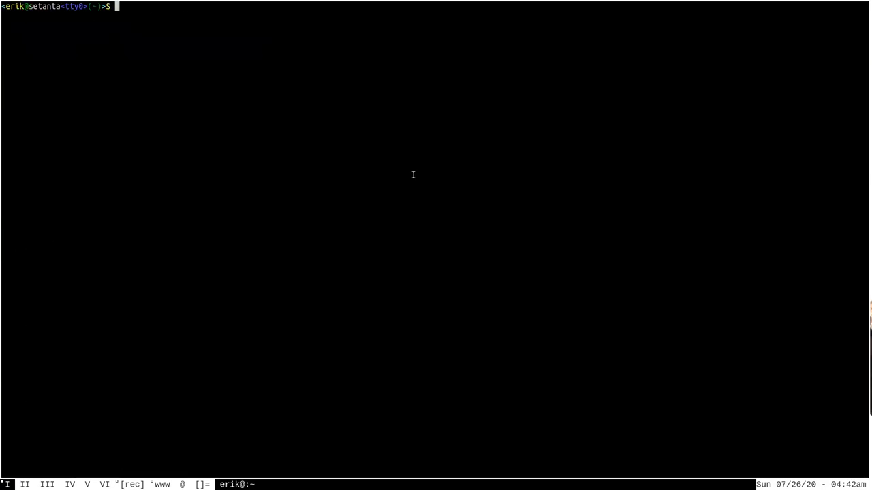
Run 'eix ffmpeg' to list the six matching packages.
type("eix")
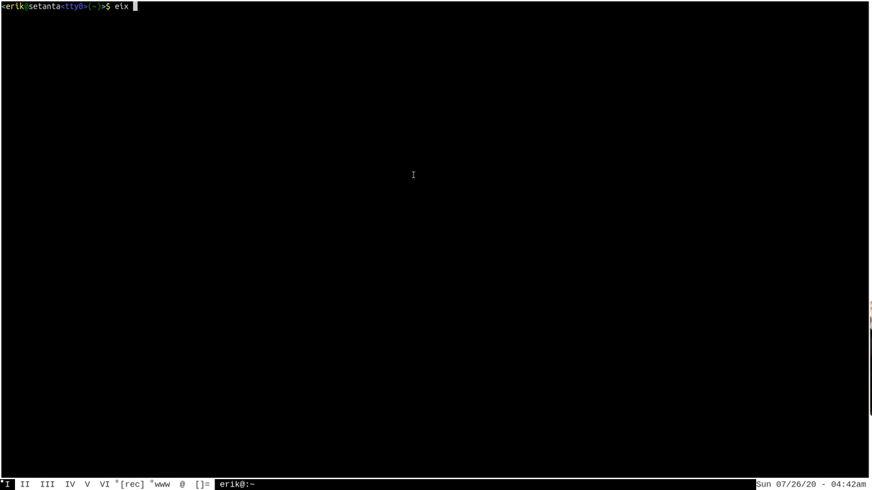
type("ffmpeg")
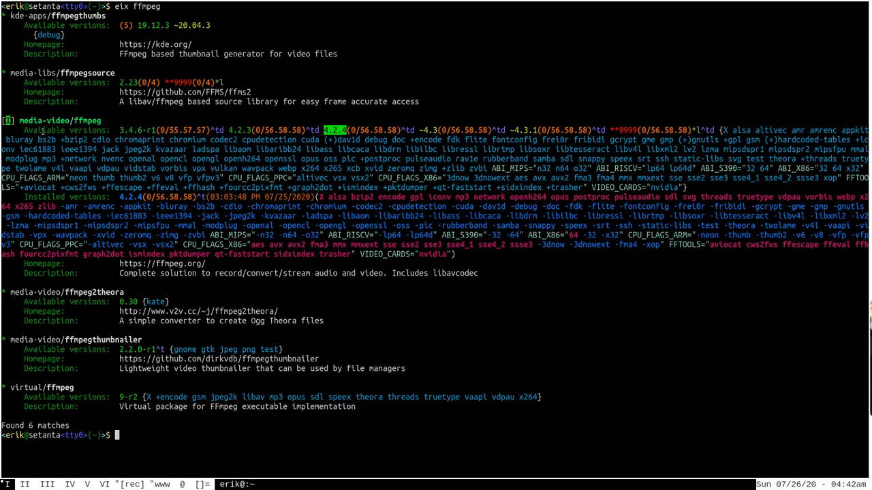
mouse_move(630, 149)
type("eix")
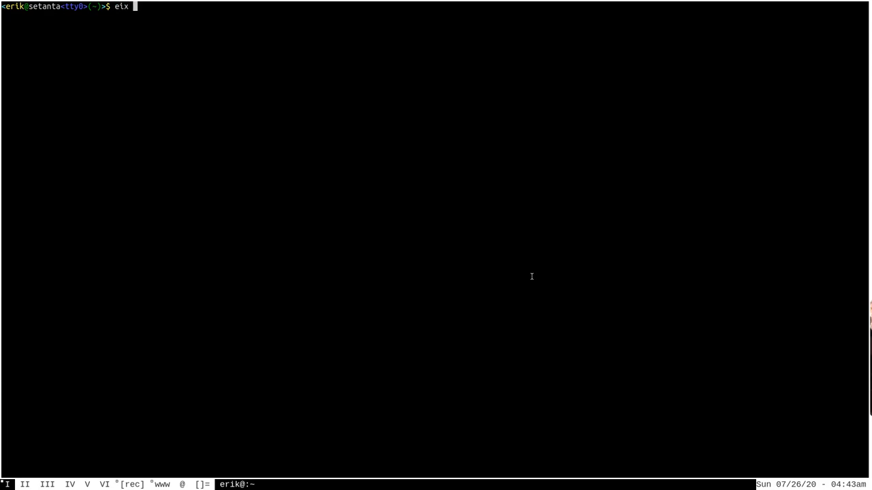
Run 'eix -I ffmpeg' to show only installed media-video/ffmpeg 4.2.4.
type("-I ffmpeg")
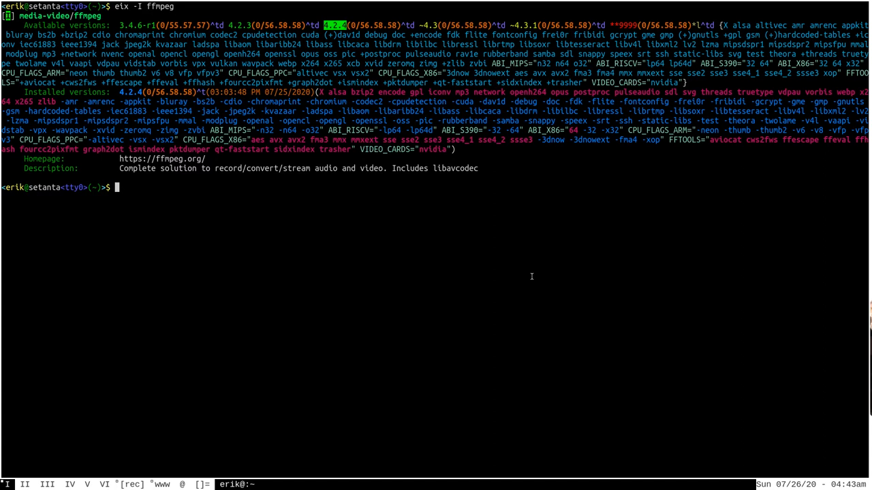
mouse_move(597, 198)
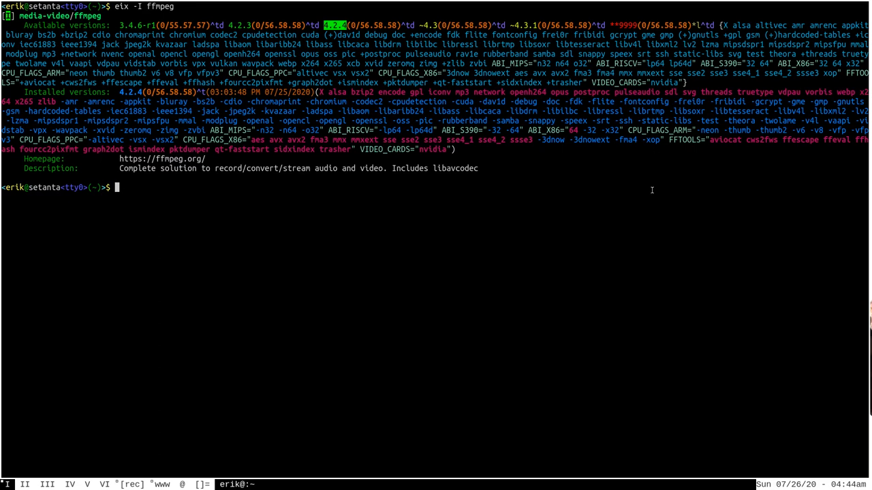
mouse_move(726, 35)
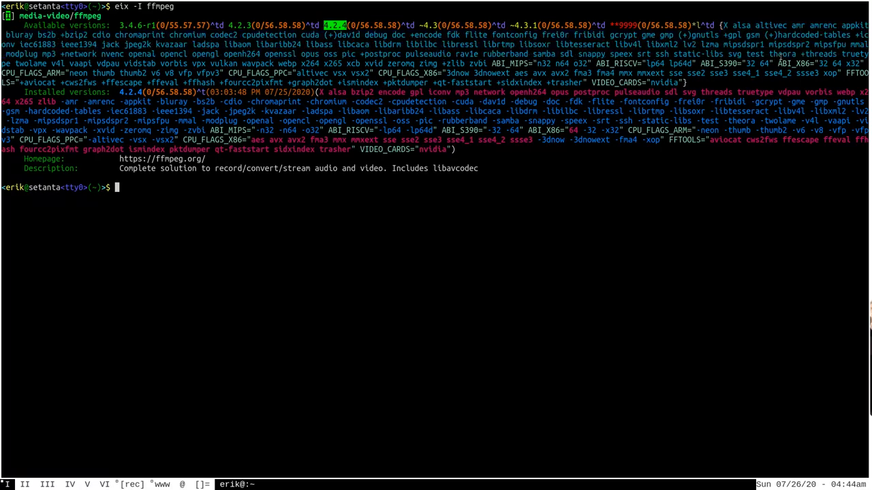
mouse_move(612, 301)
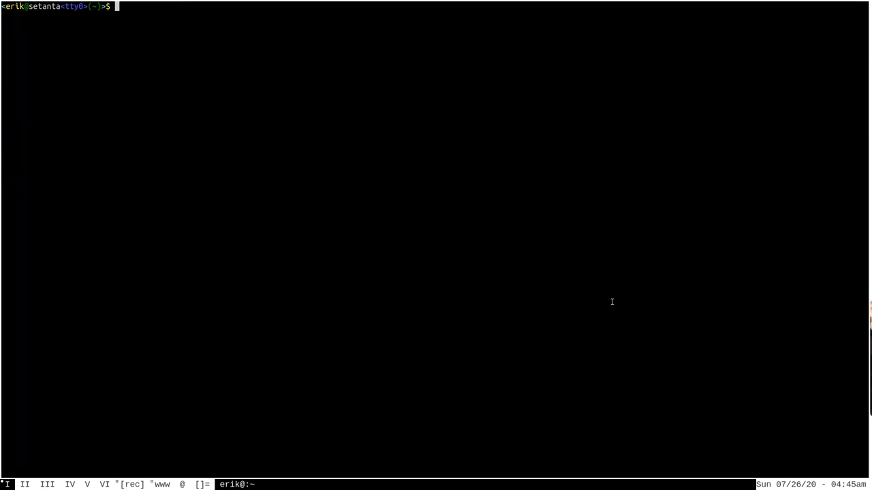
Run 'eix -S ffmpeg' to find the 9 packages mentioning ffmpeg in descriptions.
type("e")
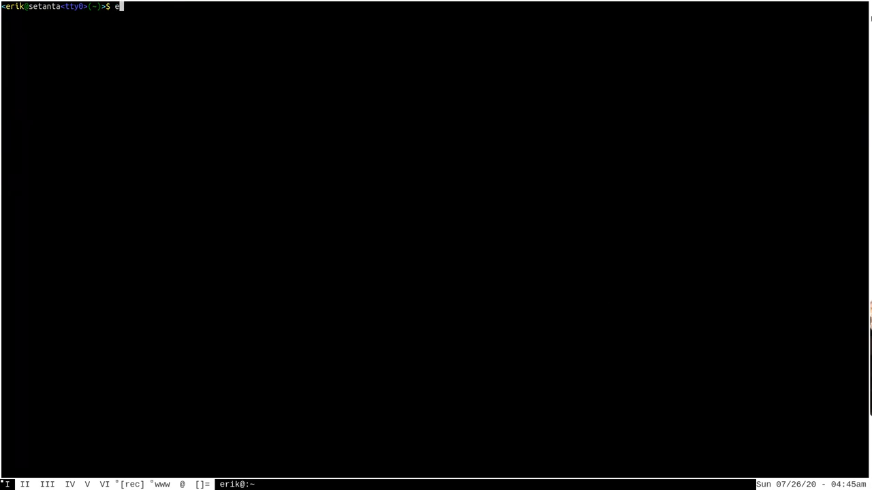
type("ix -")
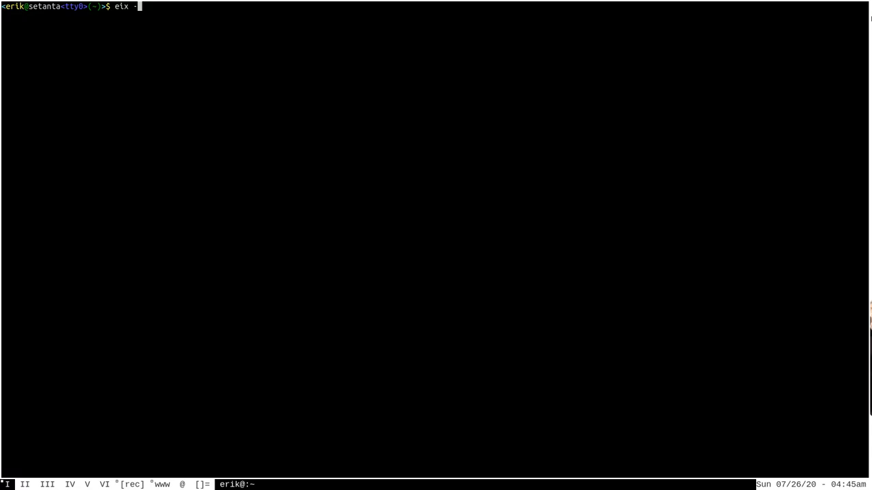
type("S")
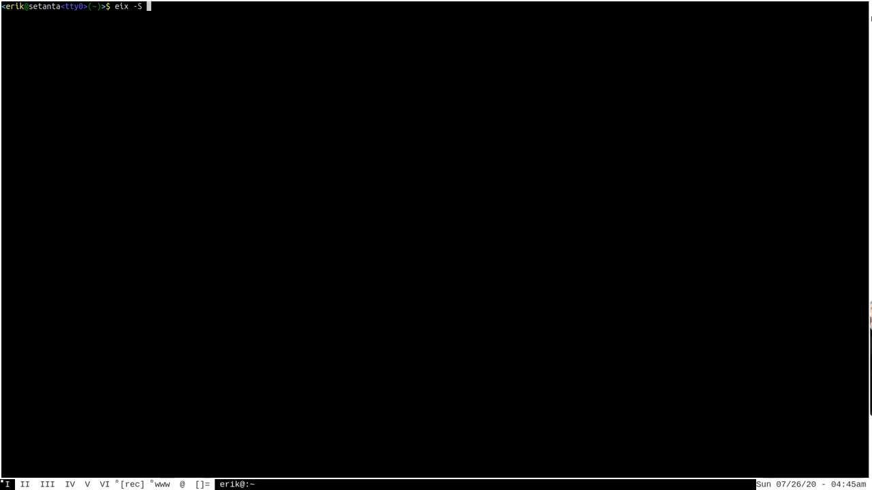
type("ffm")
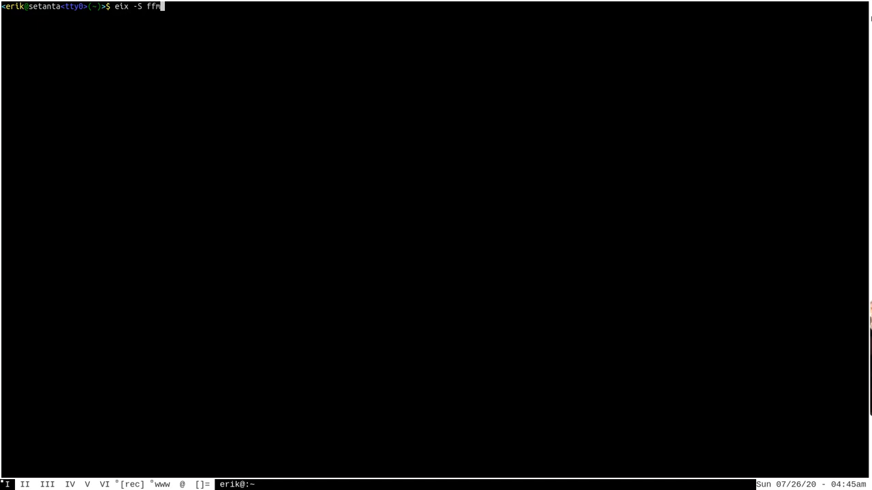
type("peg")
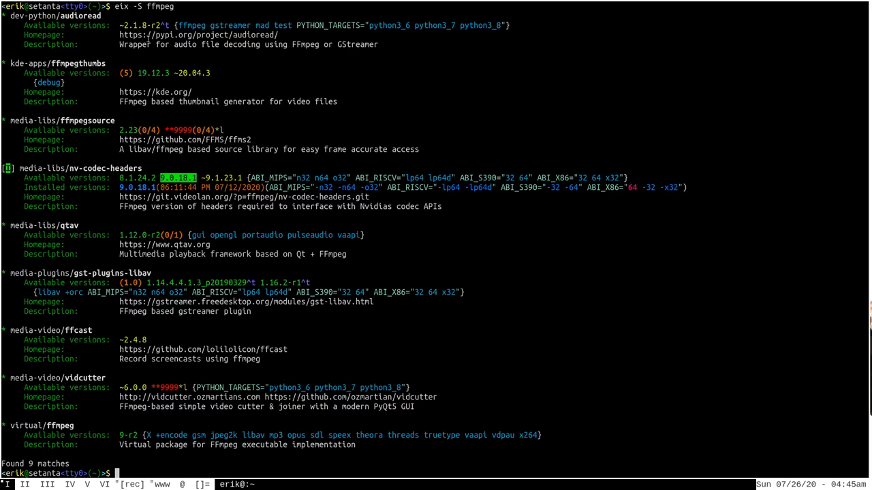
mouse_move(307, 43)
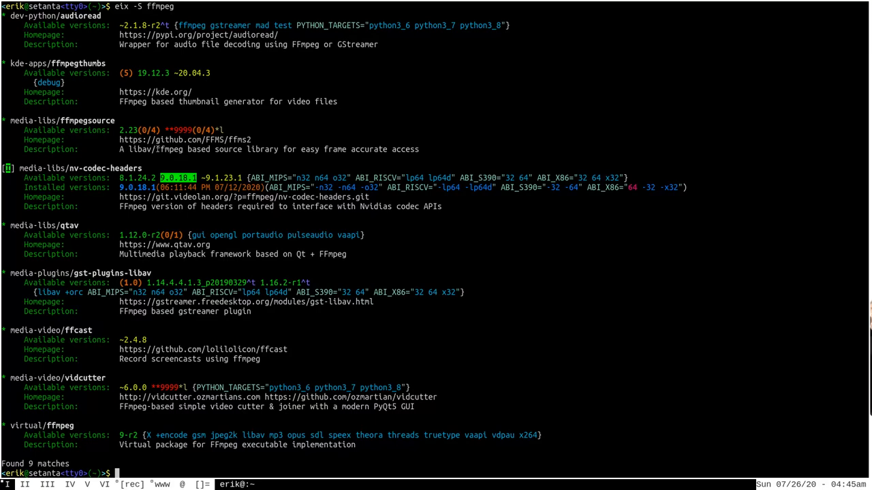
double_click(179, 149)
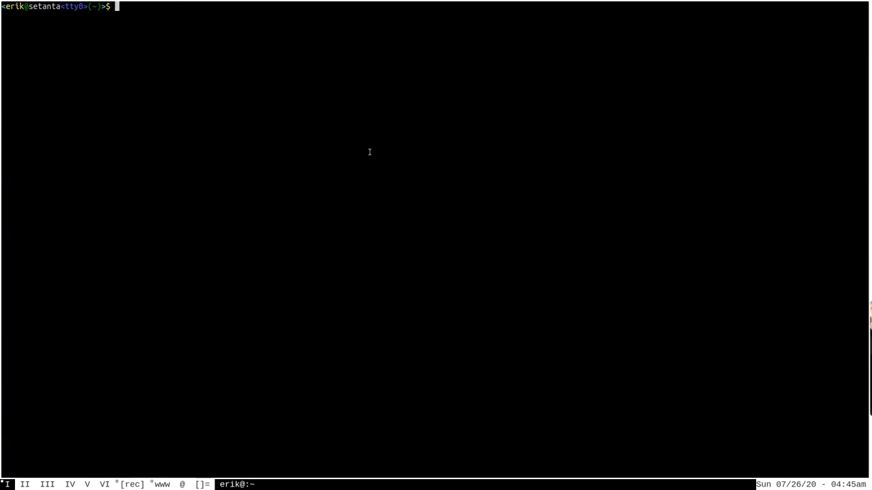
Run 'eix -C x11' to list x11-category packages, 50 of 915 shown.
type("eix -")
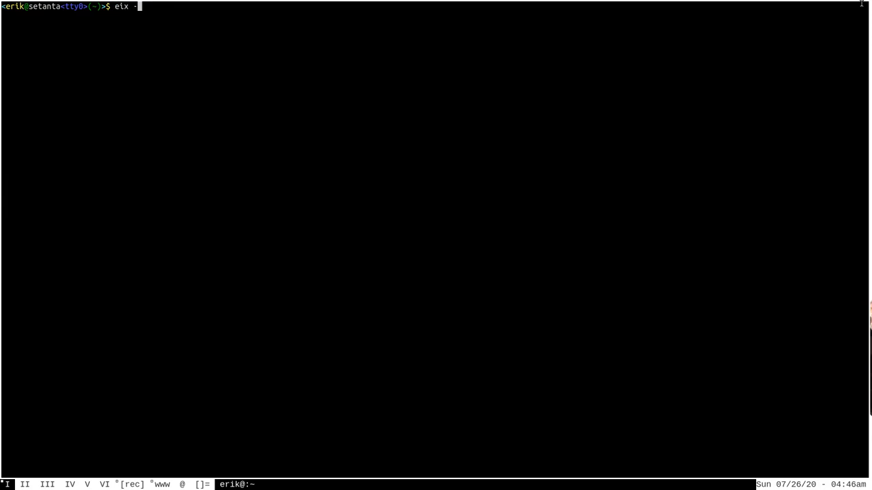
type("C")
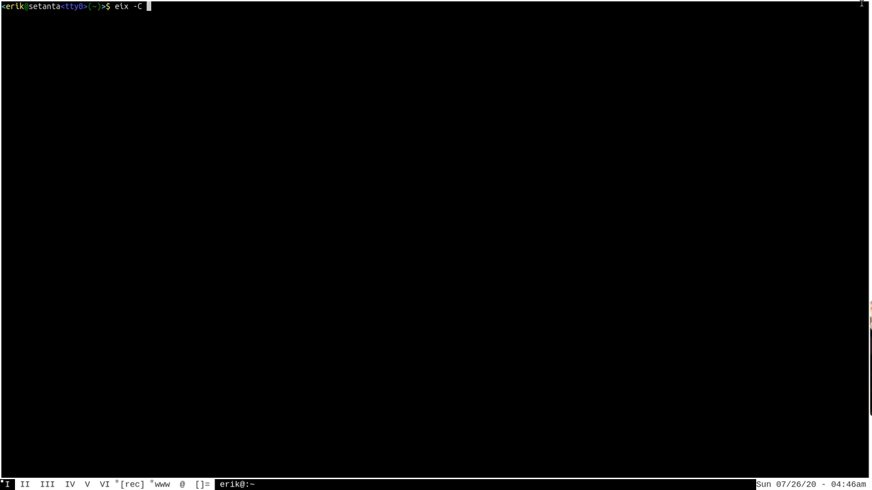
type("x")
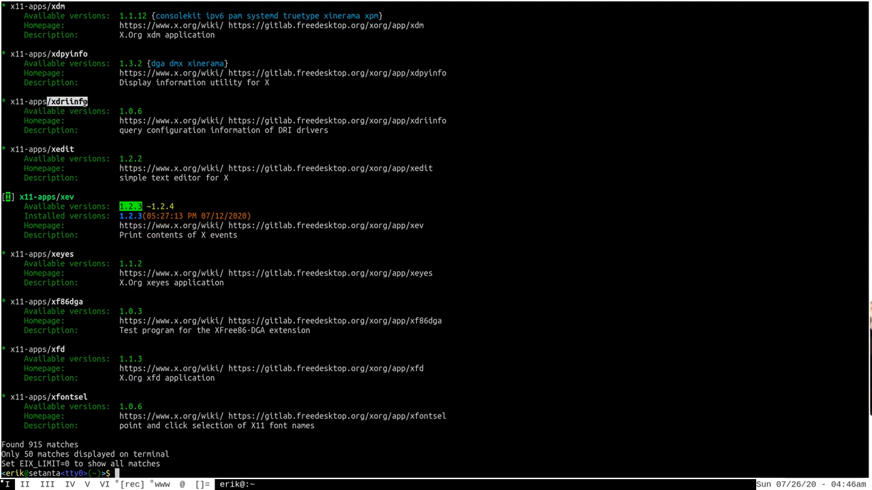
mouse_move(32, 226)
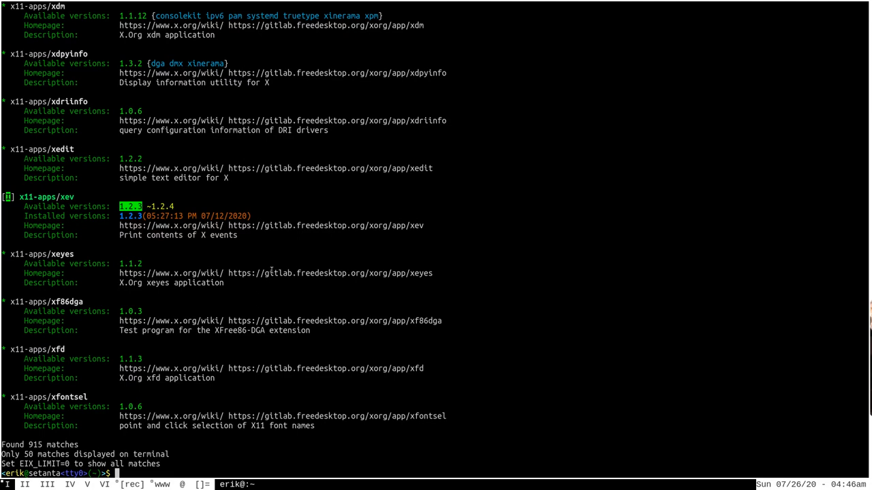
mouse_move(274, 270)
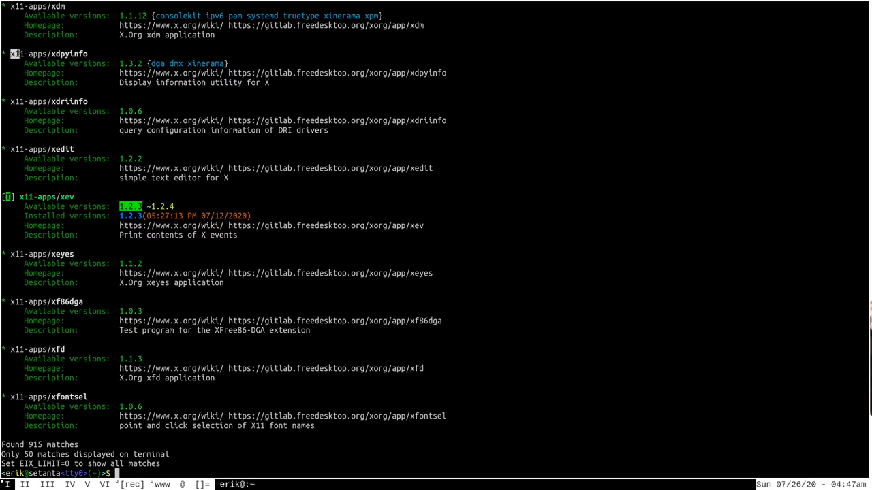
mouse_move(663, 205)
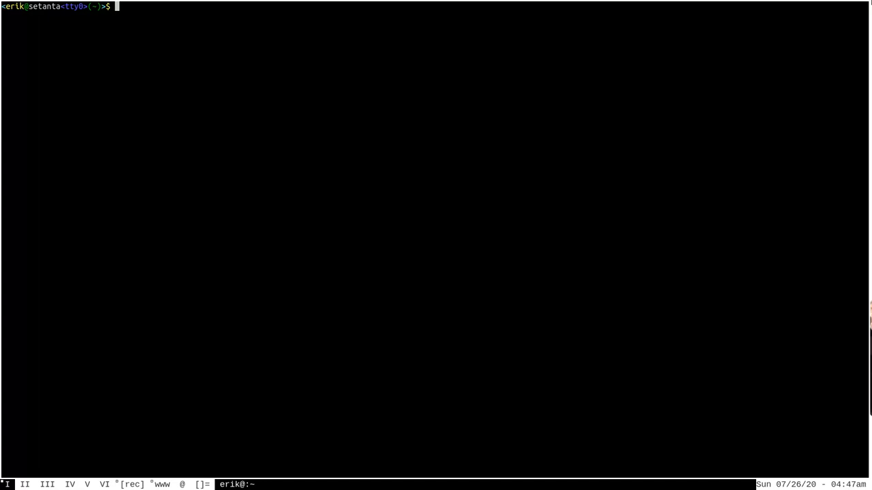
Run 'eix-test-obsolete' to check for obsolete package entries.
type("ei")
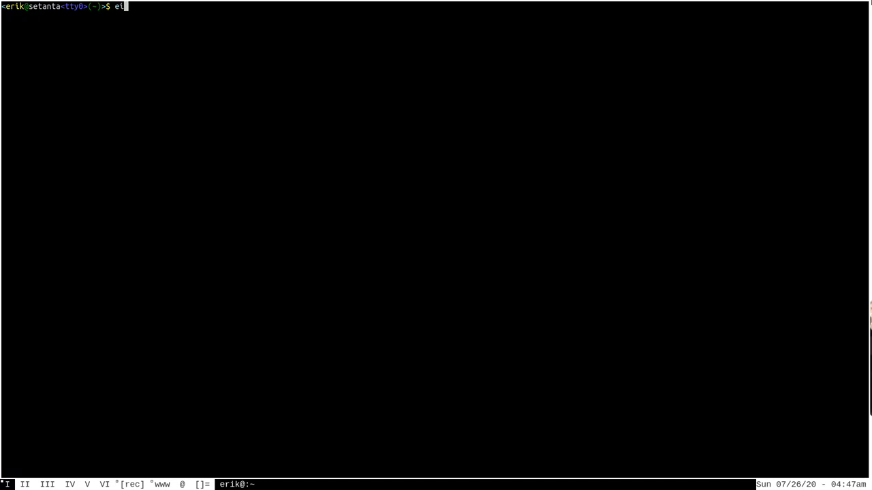
type("x-")
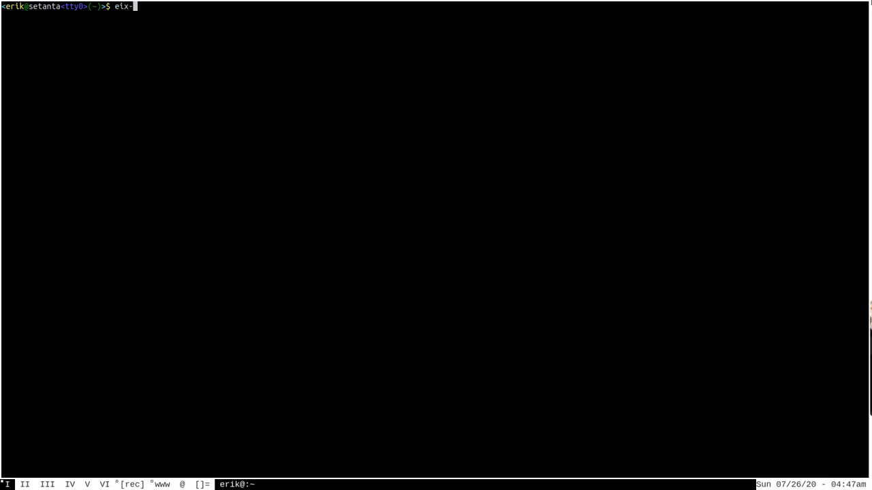
type("test-o")
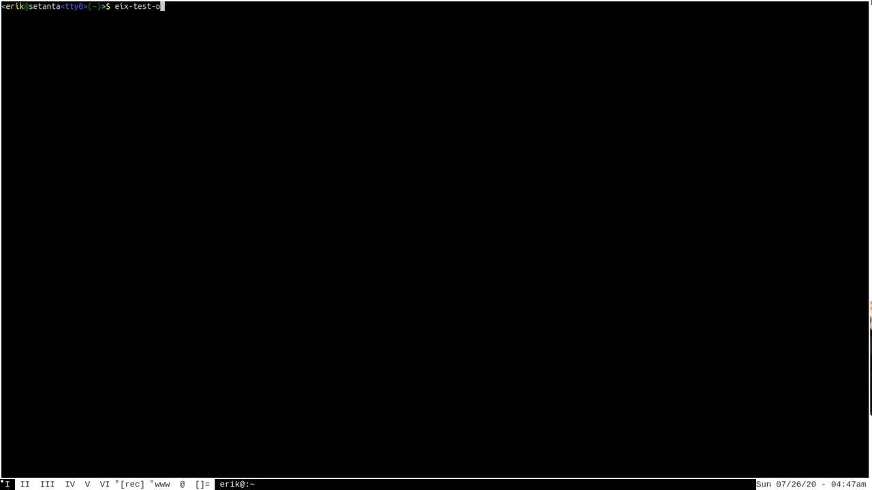
type("bsolet")
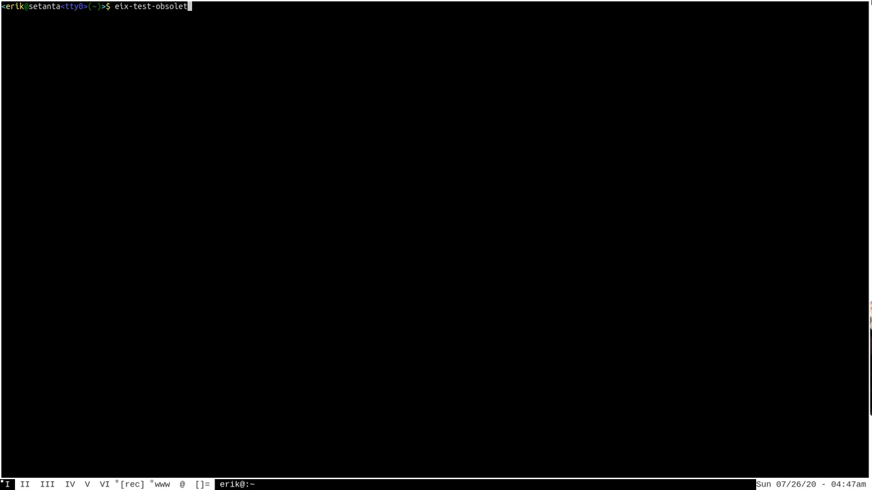
type("e")
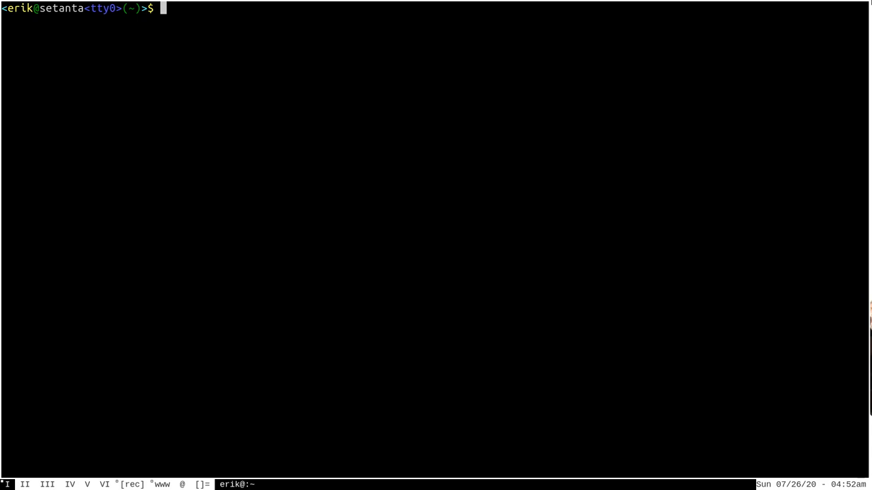
Open /etc/eixrc/00-eixrc in Vim with sudo and highlight a line.
type("sudo")
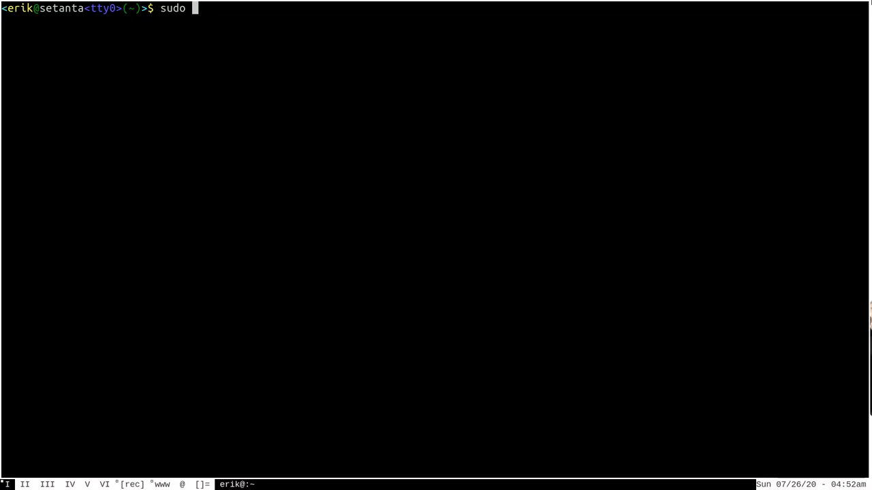
type("vim /etc/")
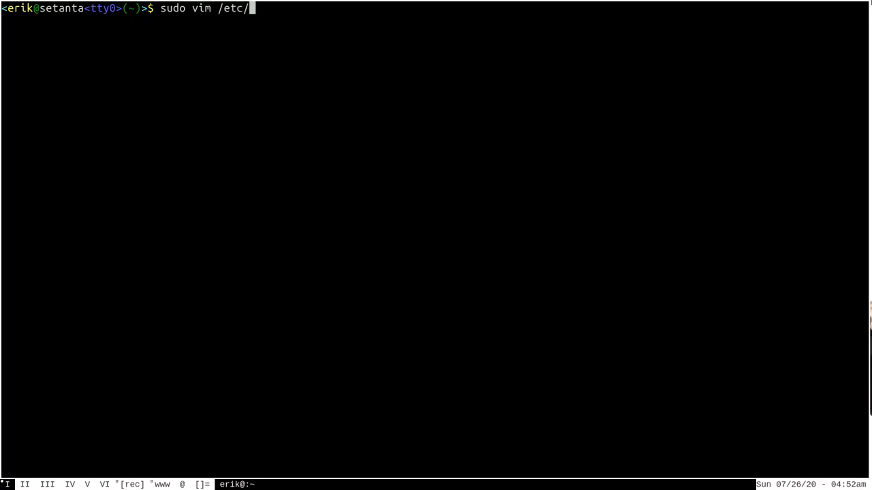
type("eixrc/00-eixrc")
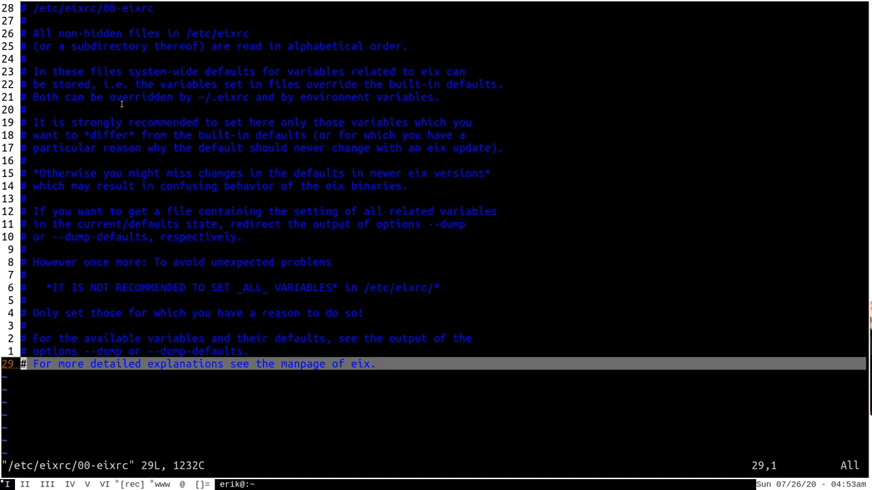
left_click_drag(83, 135, 231, 135)
type("eix -C x11")
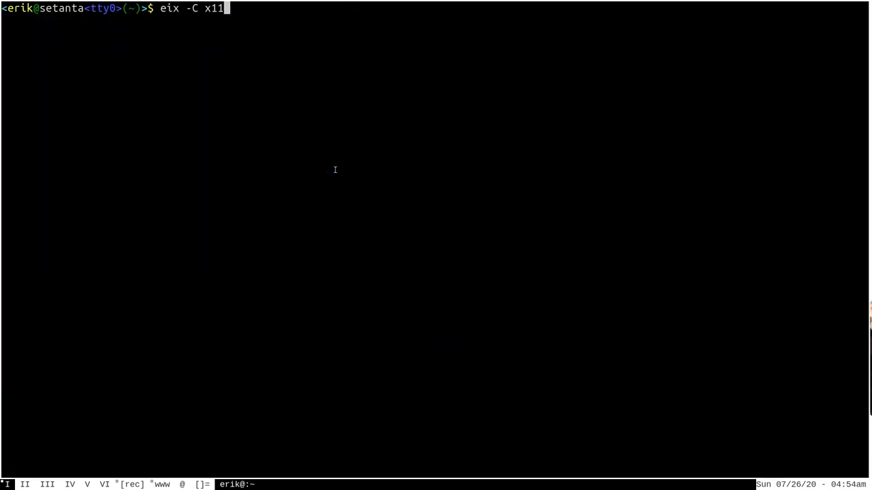
Rerun 'eix -C x11', confirming it still shows only 50 of 915 matches.
key("Return")
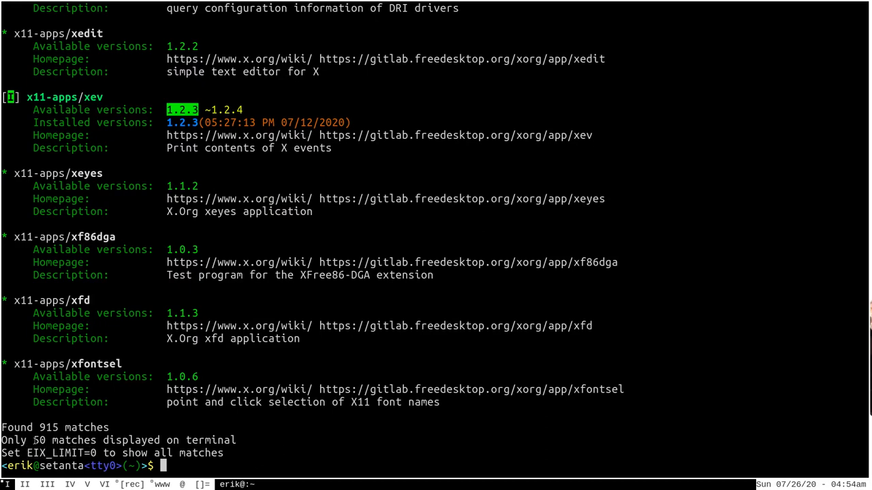
type("eix -C x11")
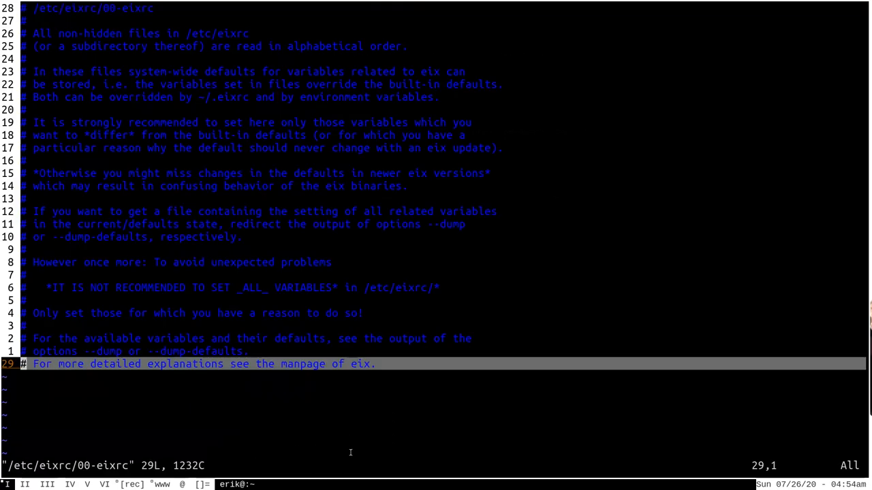
Append an 'EIX_LIMIT=100' line to the end of 00-eixrc in Vim.
key("o")
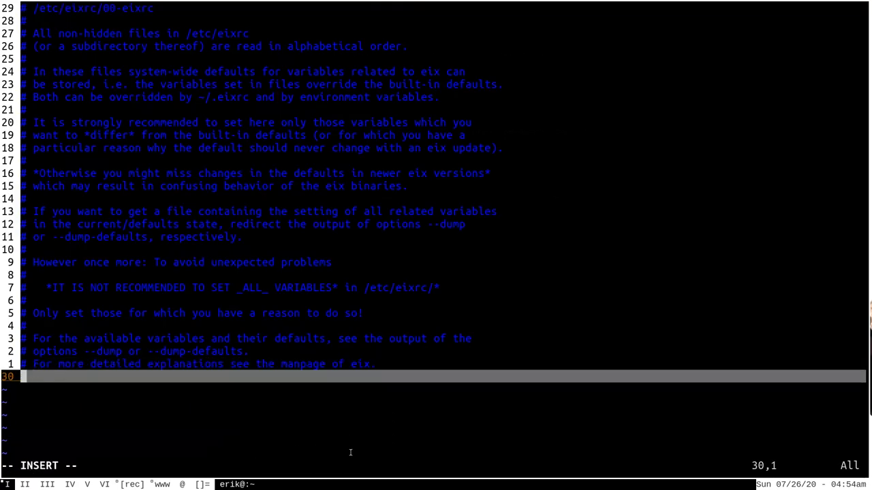
type("EIX_LIMI")
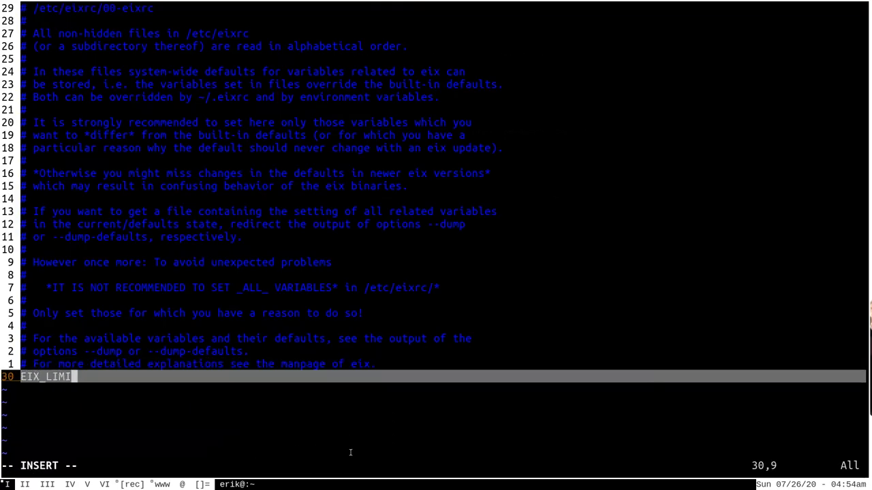
type("T=")
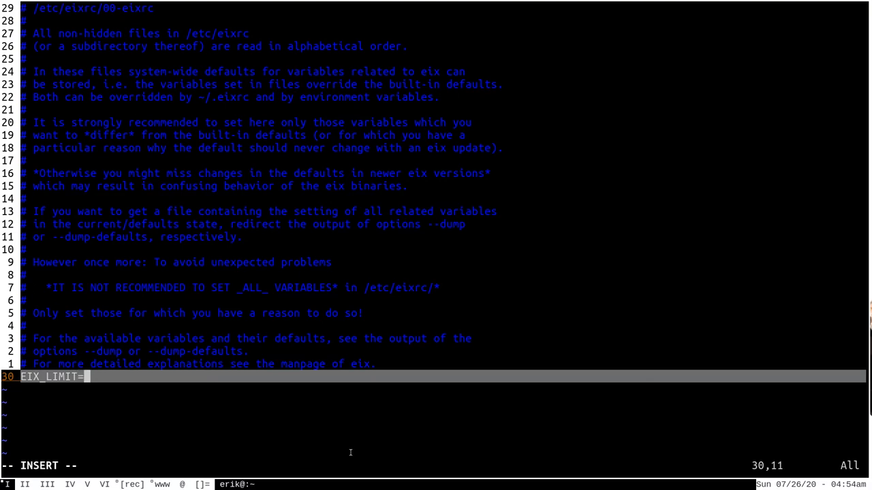
key("Escape")
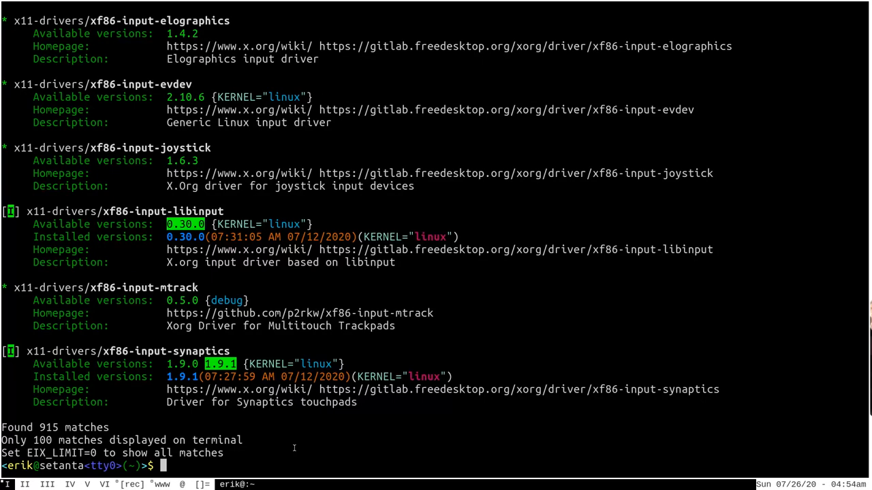
View the eix manual page with 'man eix', then quit back to the prompt.
type("man eix")
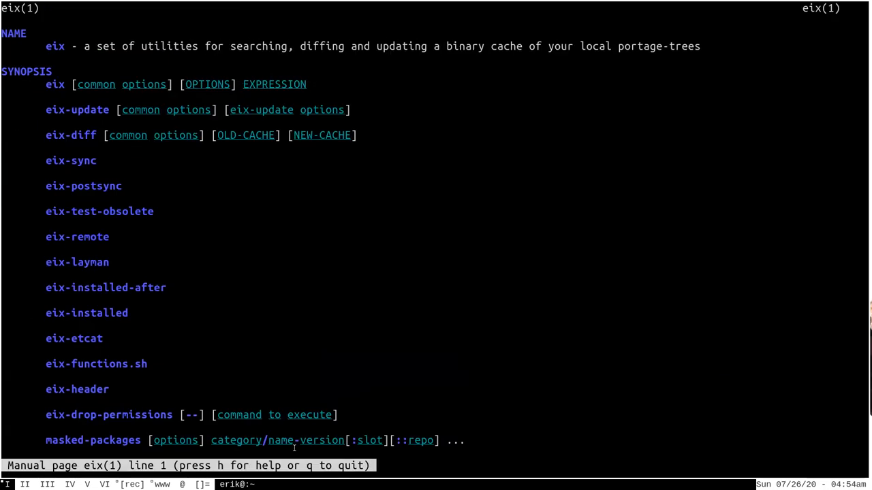
key("q")
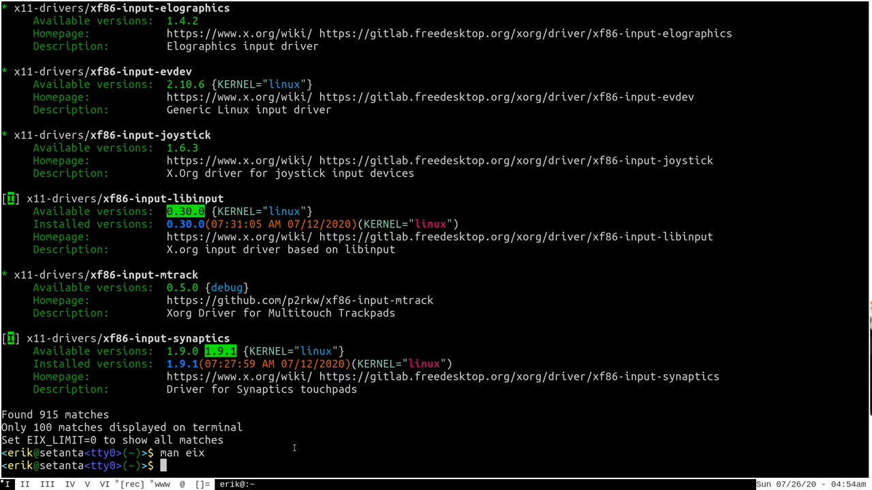